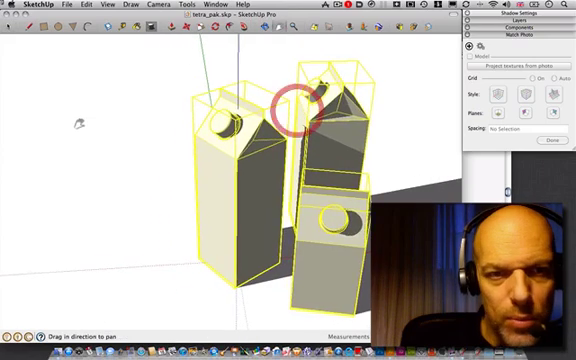
Step: Reposition the three tetra pack boxes apart at different angles using Move
left_click(220, 4)
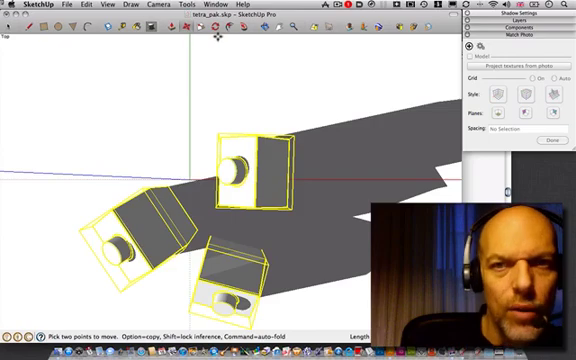
left_click(124, 4)
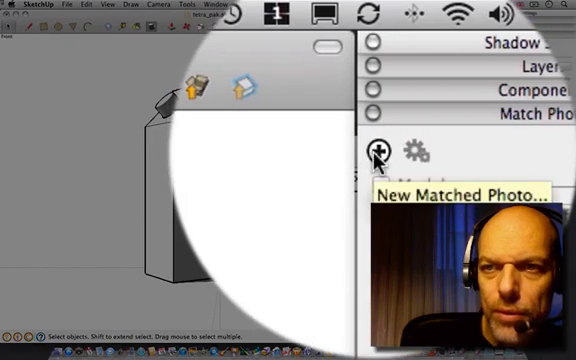
Step: Start a new matched photo of the brick railway warehouse as backdrop
left_click(376, 148)
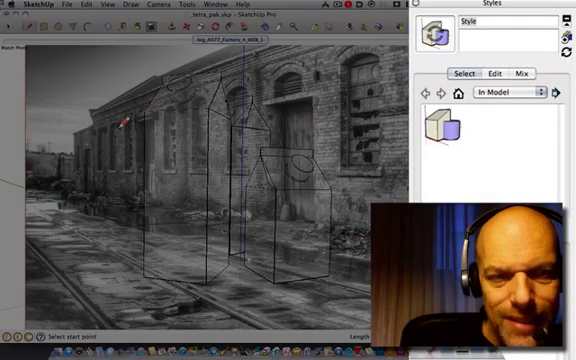
Step: Reach the current style's Modeling Settings with the matched photo opacity controls
left_click(488, 74)
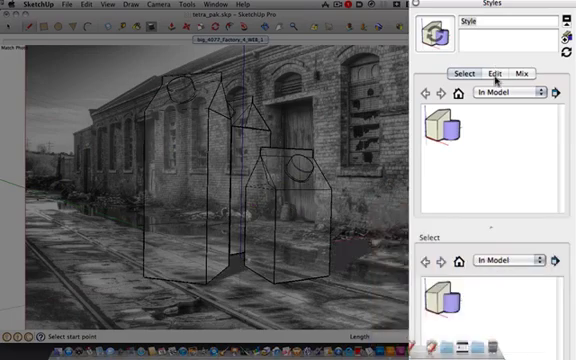
left_click(492, 72)
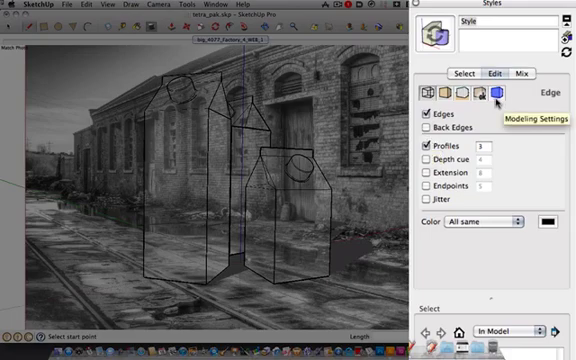
left_click(492, 96)
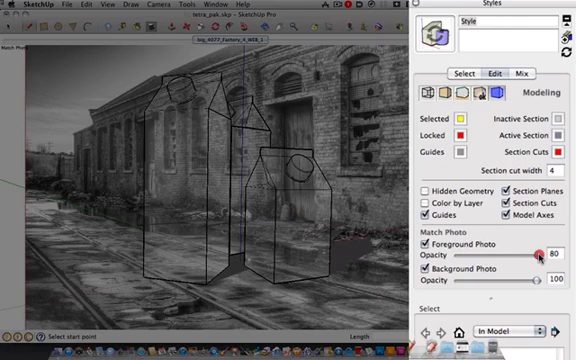
Step: Lower foreground photo opacity to 39, then hide both background and foreground photos
left_click_drag(540, 256, 560, 256)
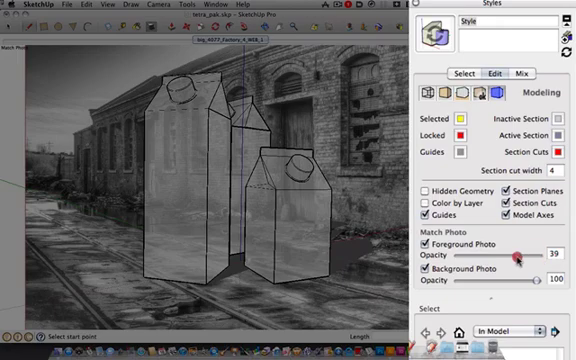
left_click_drag(520, 258, 540, 258)
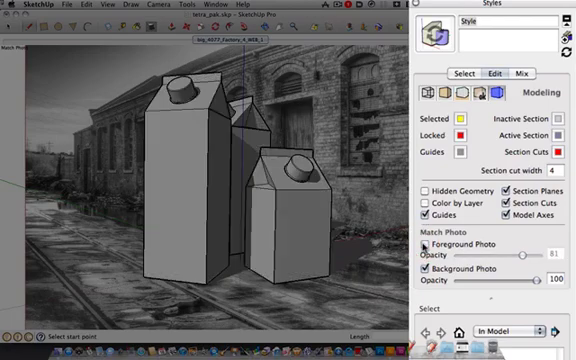
left_click(406, 258)
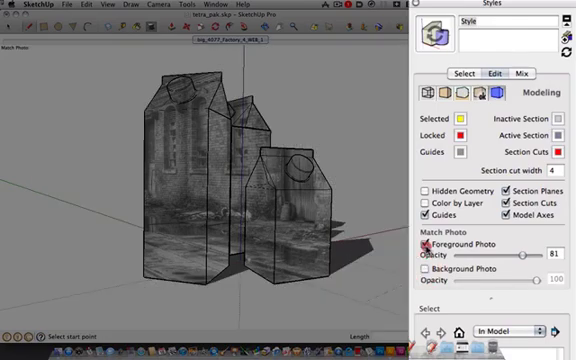
left_click(412, 246)
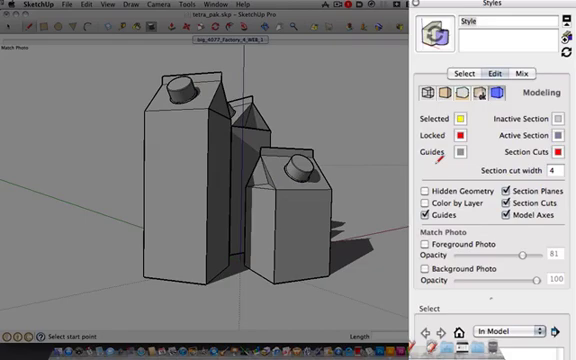
left_click(424, 96)
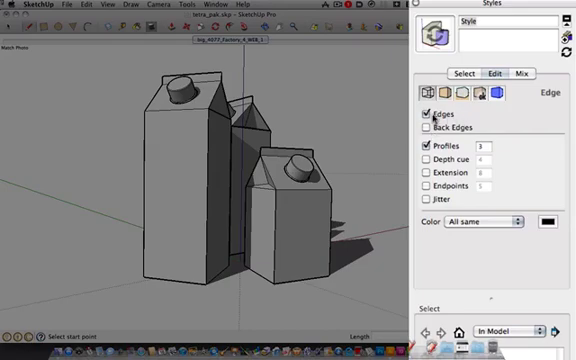
Step: Turn off Edges and Profiles so the boxes render as plain white shaded faces
left_click(418, 114)
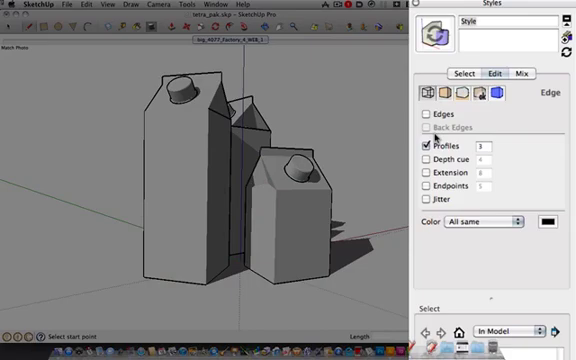
left_click(408, 148)
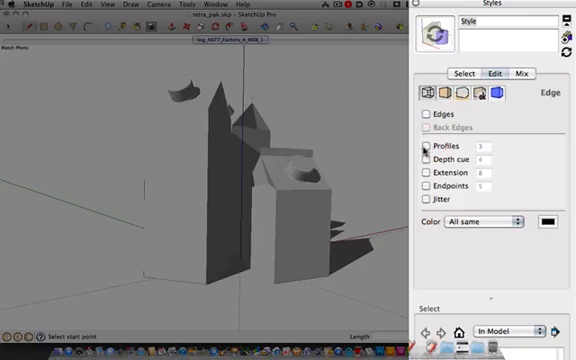
left_click(432, 146)
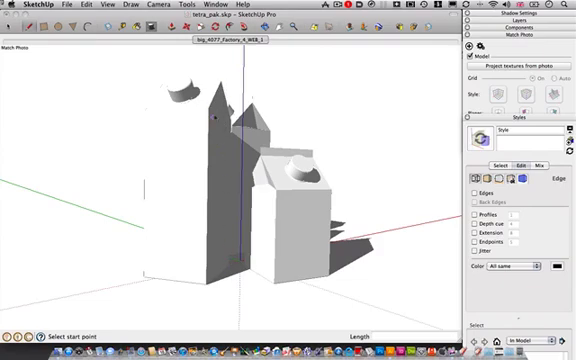
mouse_move(222, 122)
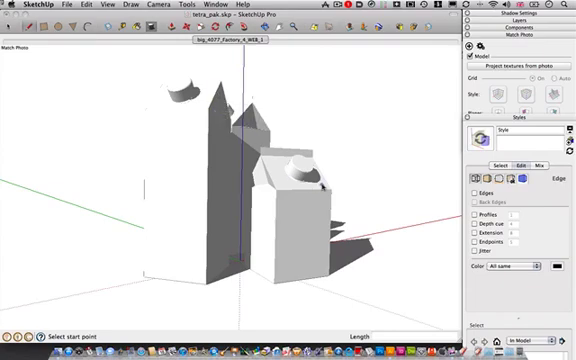
mouse_move(328, 184)
type("tetra_pak_final.jpg")
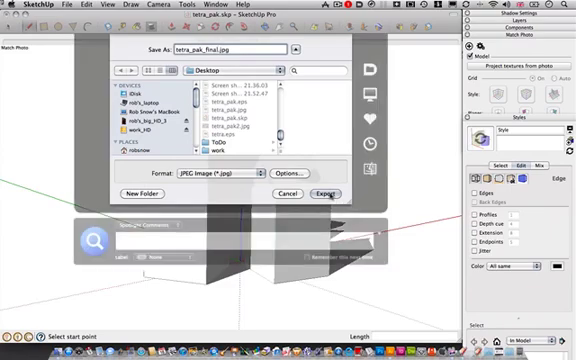
Step: Export the white boxes view as a JPEG image to the Desktop
left_click(320, 192)
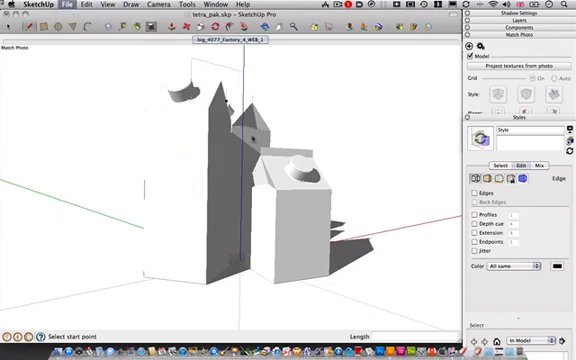
Step: Export the view as EPS with Match View Size and 0.50-pixel line weight
left_click(230, 168)
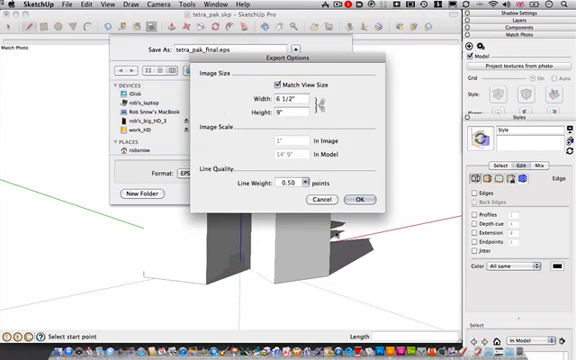
left_click(360, 200)
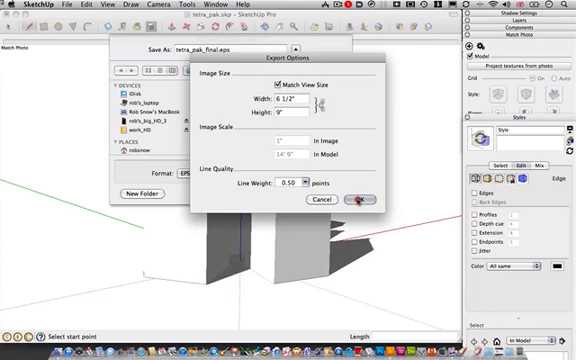
left_click(360, 198)
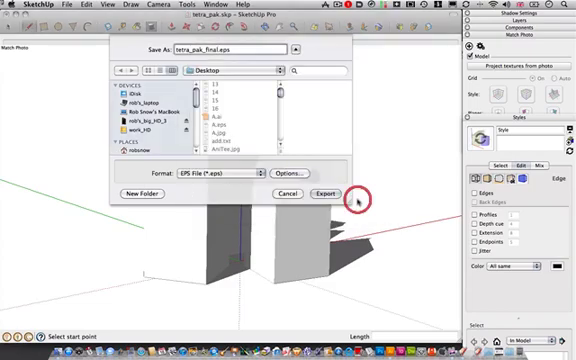